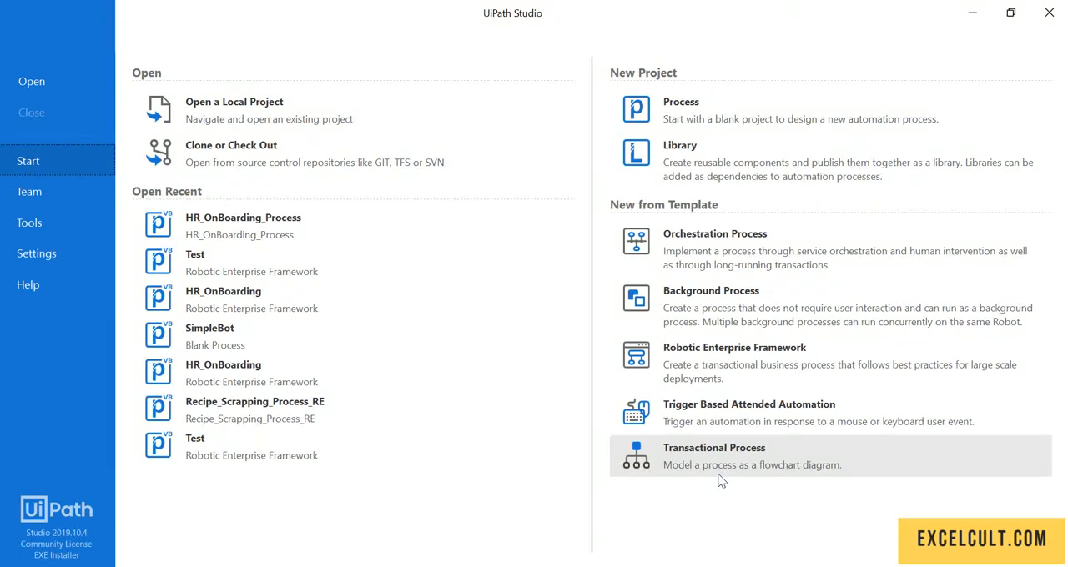
{"action": "mouse_move", "coordinate": [725, 363]}
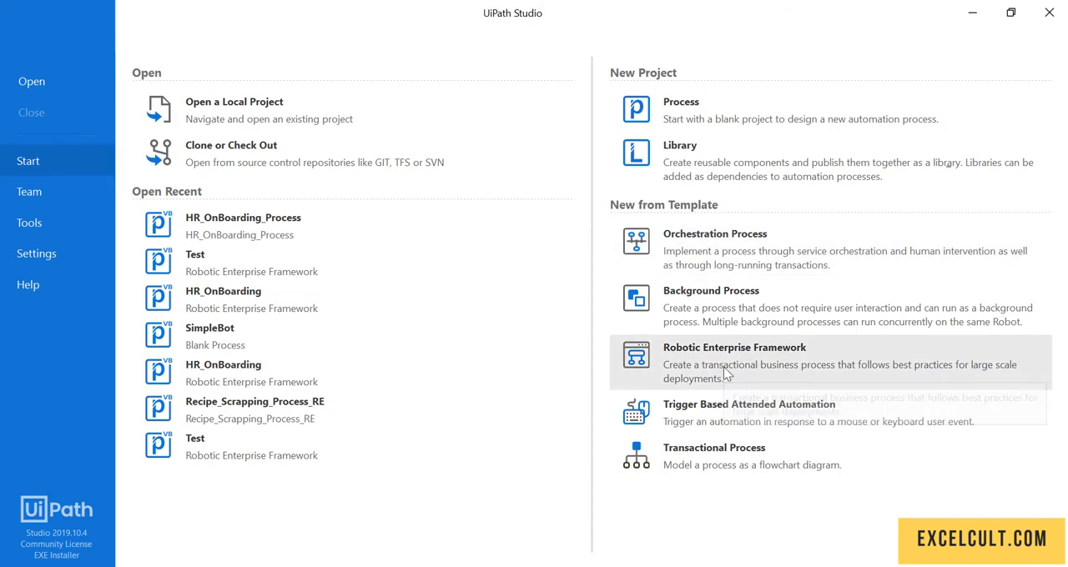
Create a Robotic Enterprise Framework project named HR_OnBoarding_Process with description HR_OnBoarding_Process.
{"action": "left_click", "coordinate": [734, 359]}
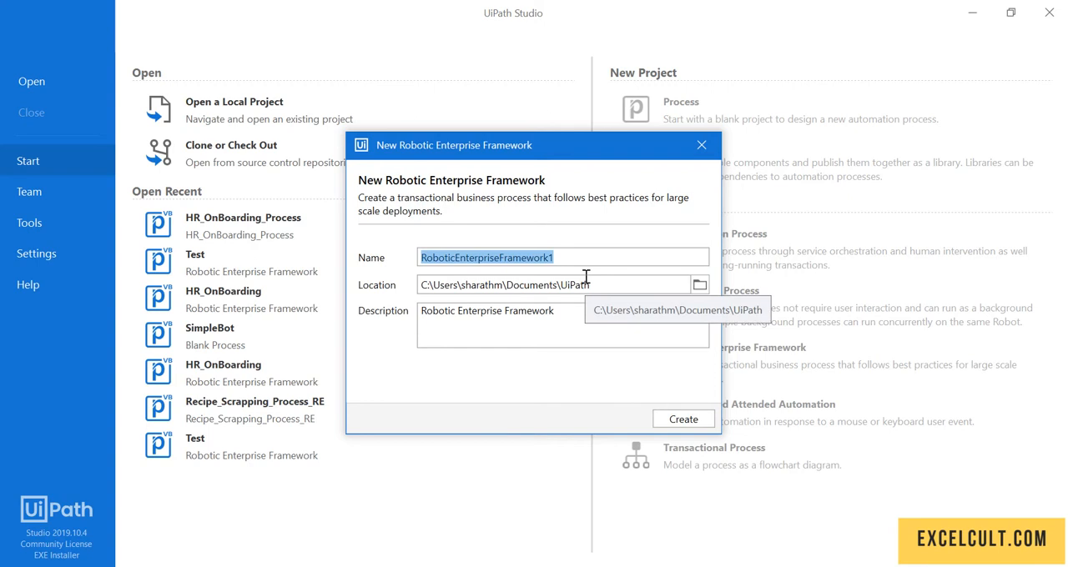
{"action": "type", "text": "HR_OnBoarding"}
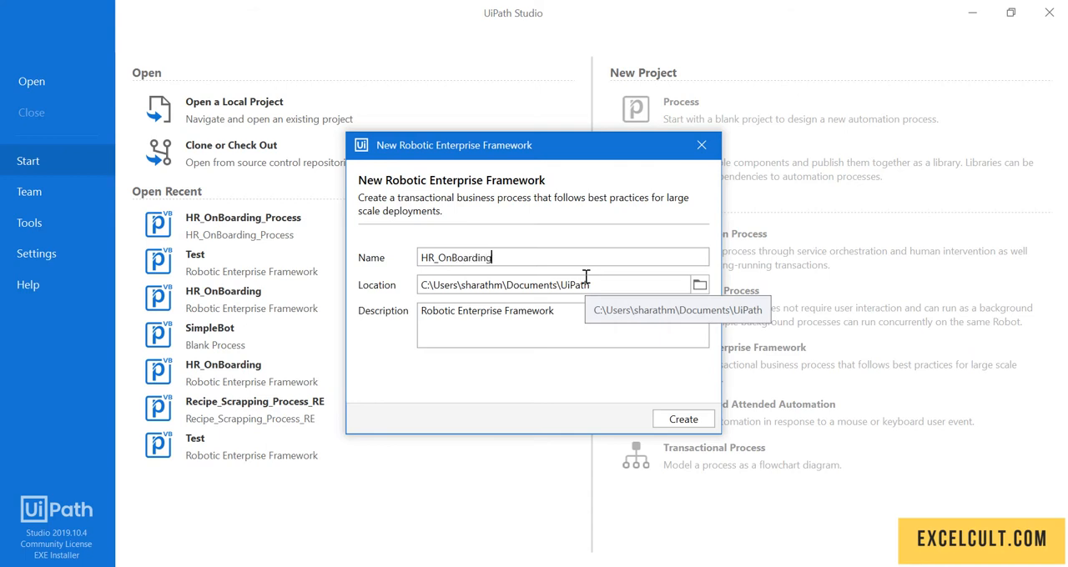
{"action": "type", "text": "_Prod"}
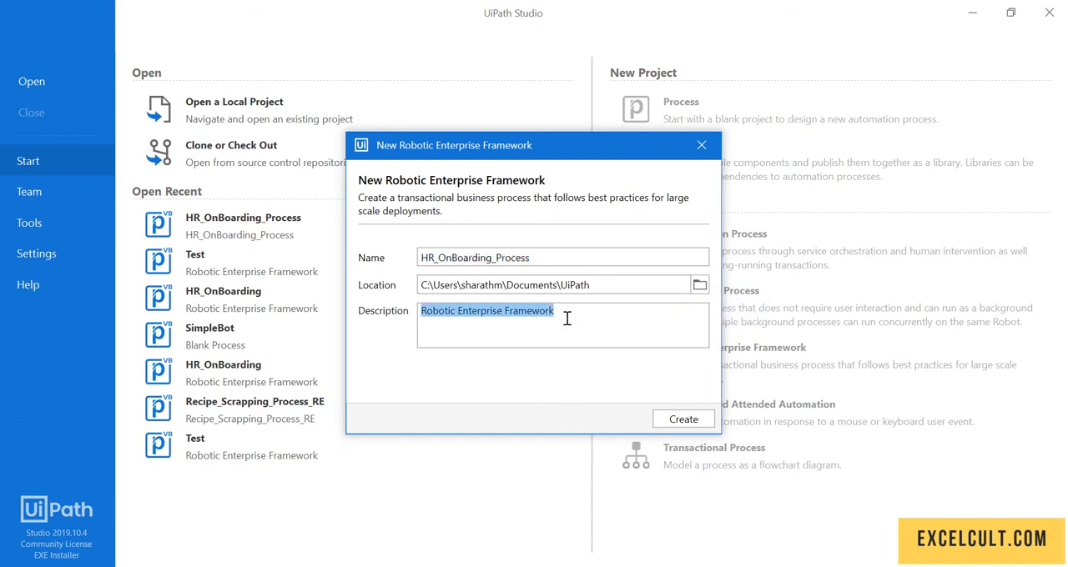
{"action": "type", "text": "HR_OnBoarding_Process"}
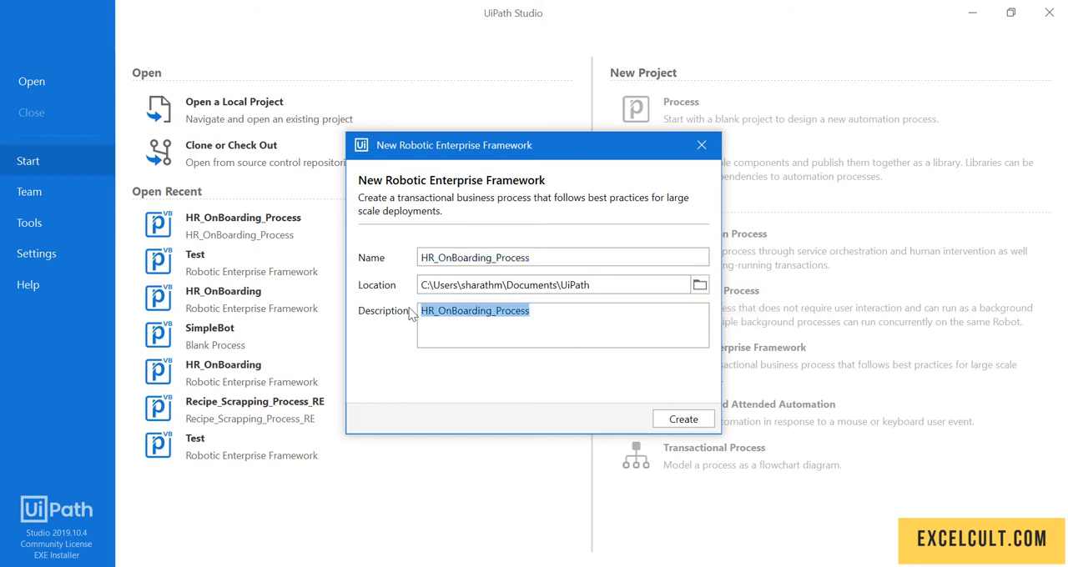
{"action": "type", "text": "NA"}
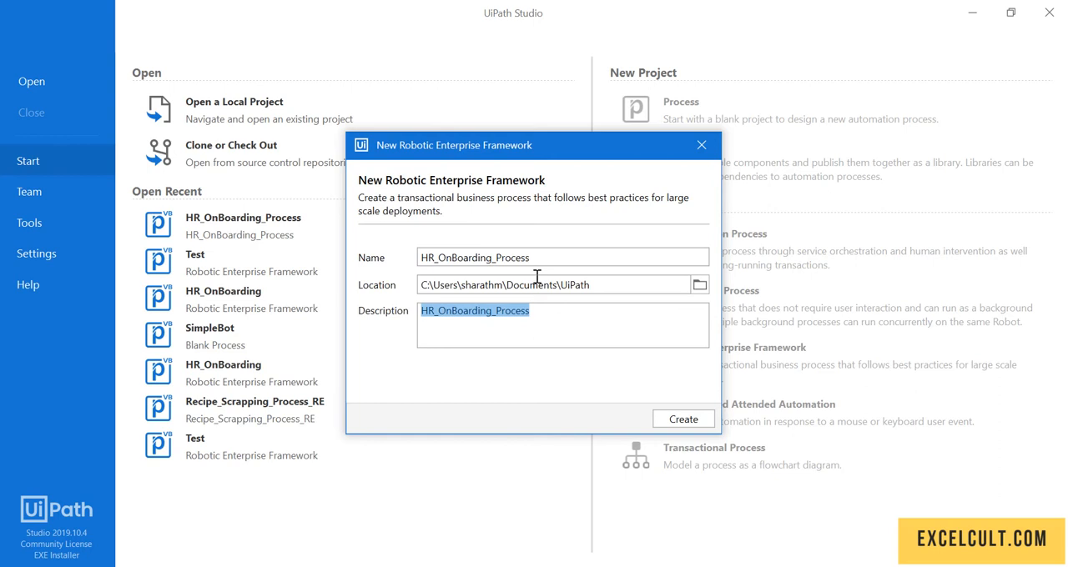
{"action": "left_click", "coordinate": [683, 418]}
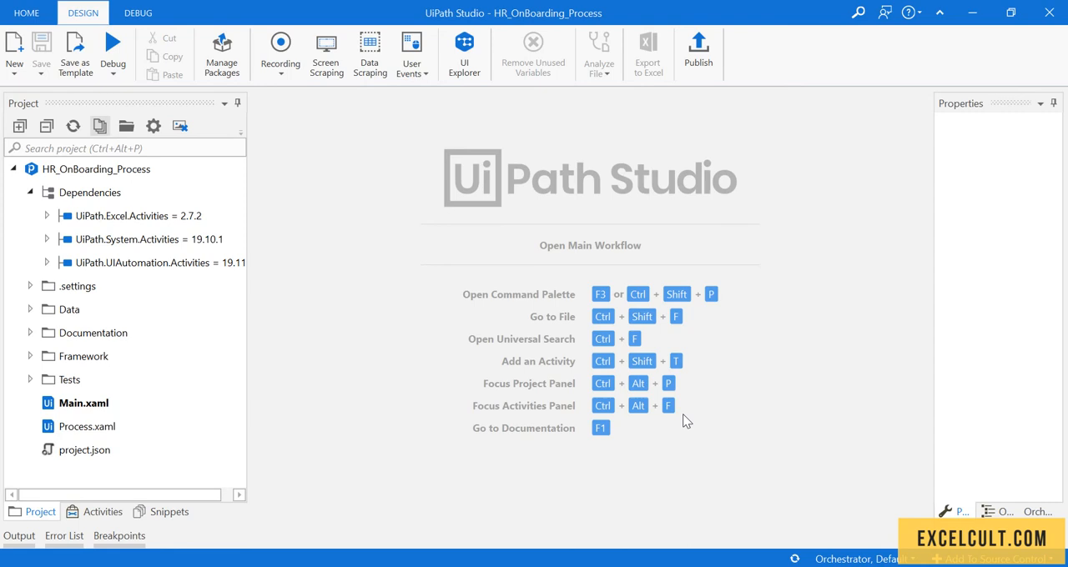
{"action": "mouse_move", "coordinate": [505, 299]}
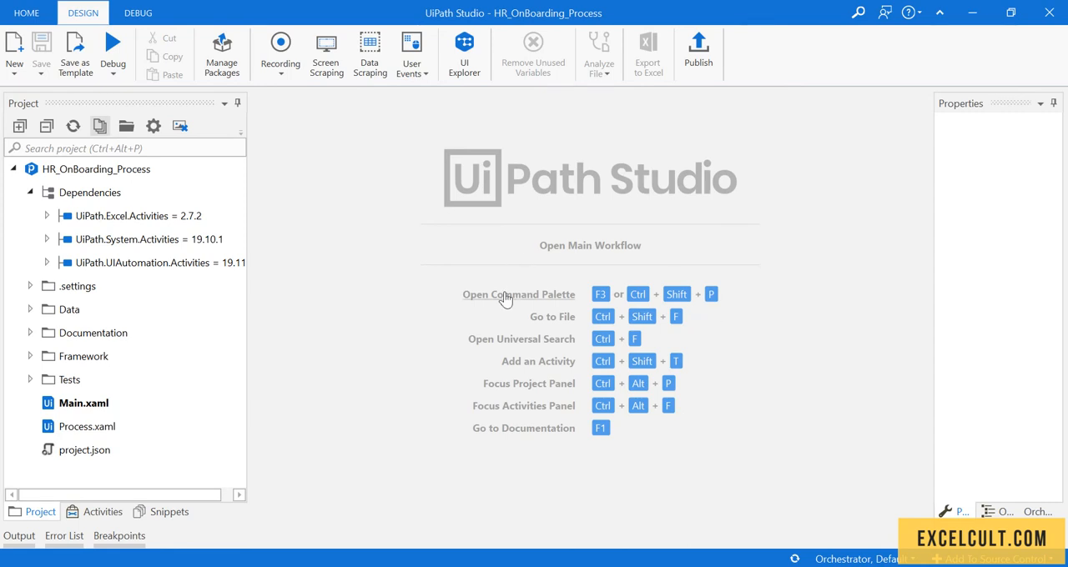
{"action": "mouse_move", "coordinate": [647, 119]}
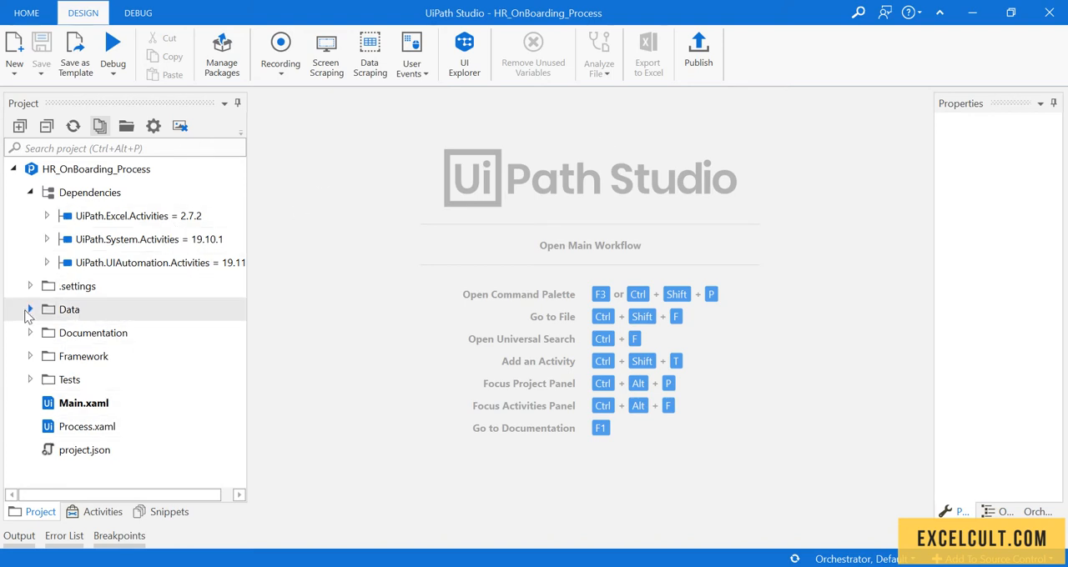
Open the HR_OnBoarding_Process project folder in File Explorer from the Project panel.
{"action": "left_click", "coordinate": [30, 309]}
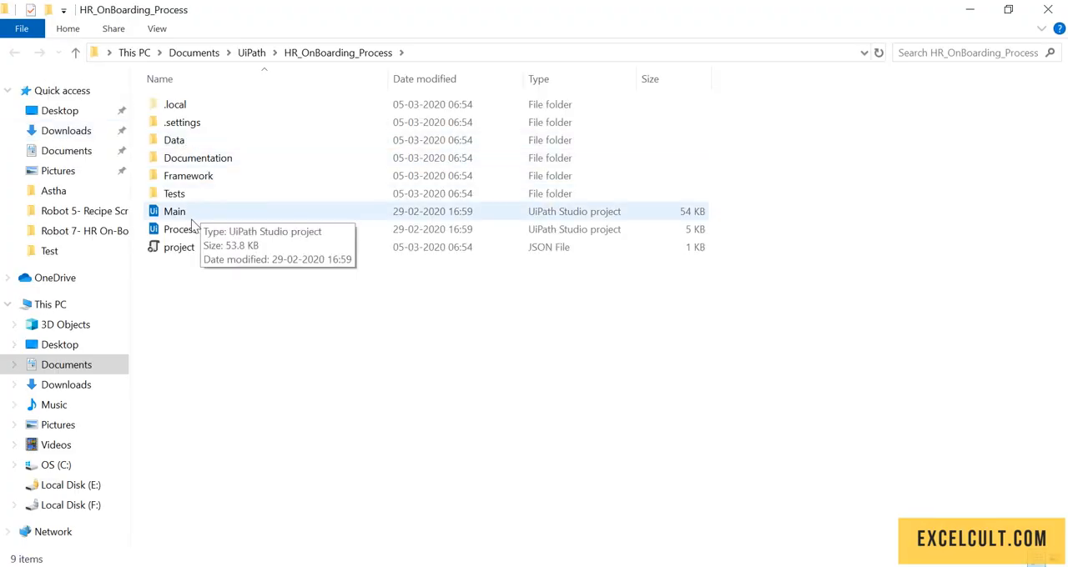
Browse the Framework folder, return to the project folder, and open project.json.
{"action": "double_click", "coordinate": [188, 176]}
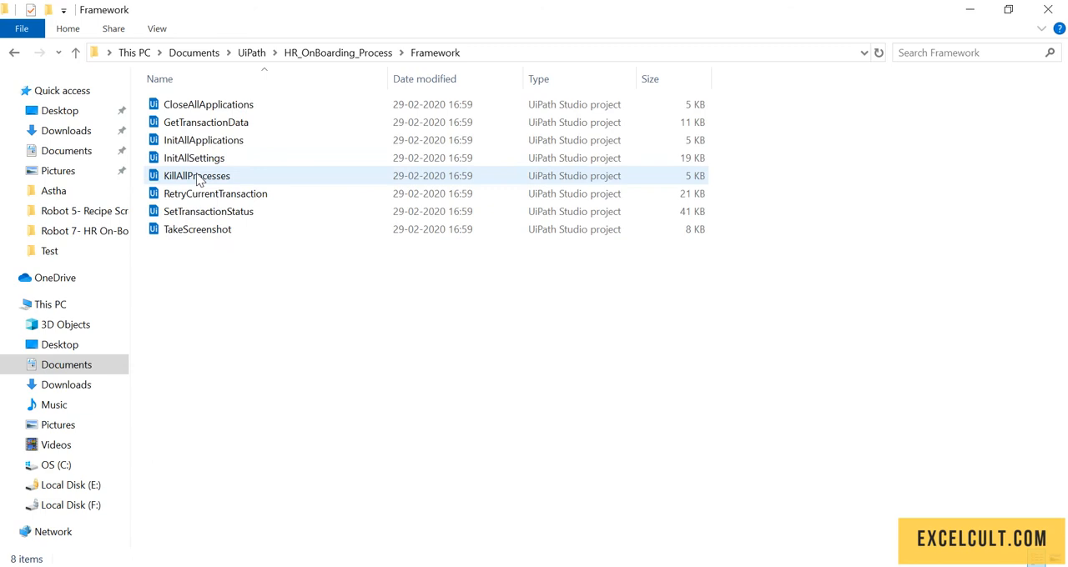
{"action": "key", "text": "ctrl+a"}
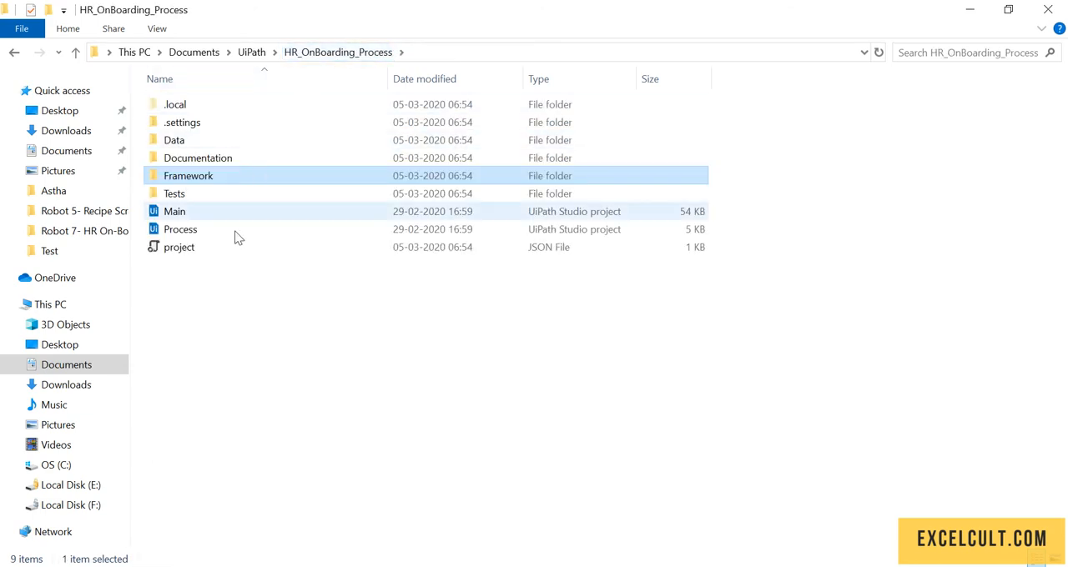
{"action": "right_click", "coordinate": [179, 247]}
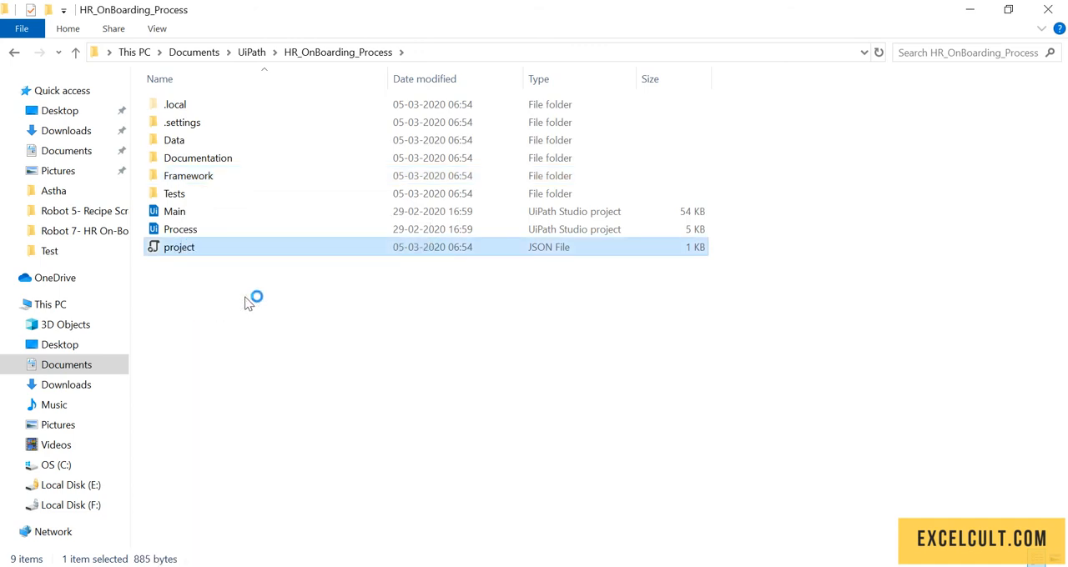
{"action": "double_click", "coordinate": [178, 247]}
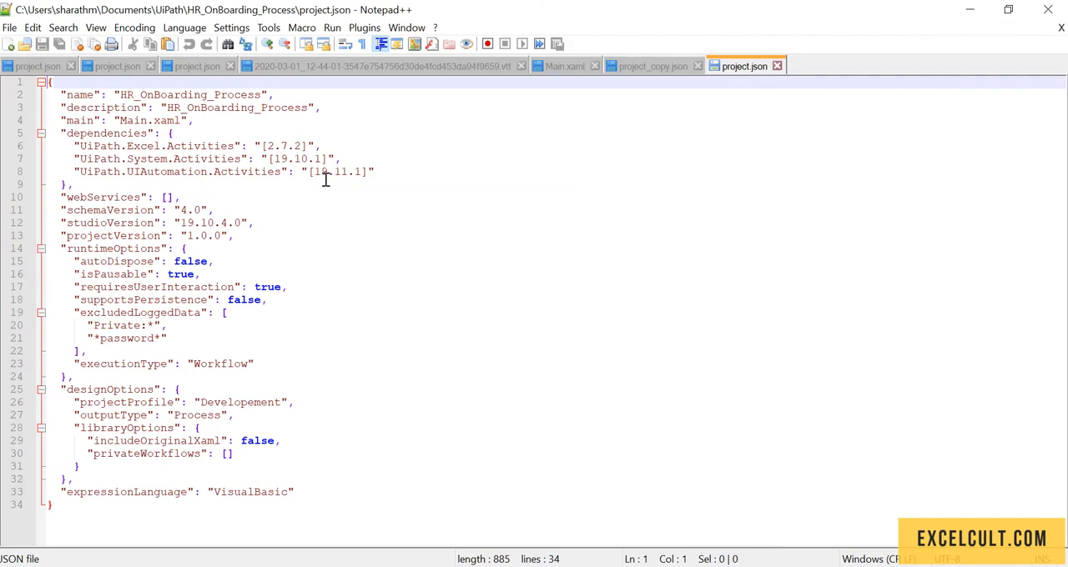